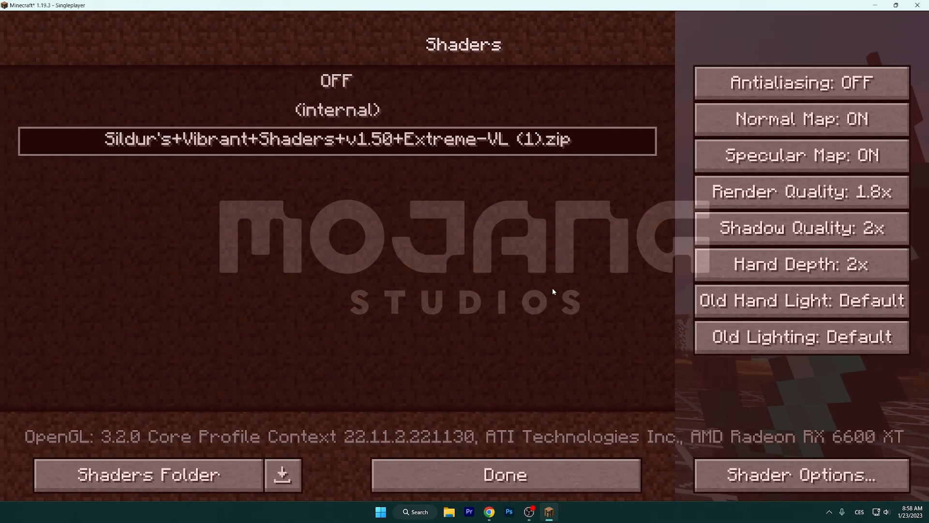
Confirm Sildur's Vibrant shaders with Done and return to the shaded singleplayer world
left_click(504, 474)
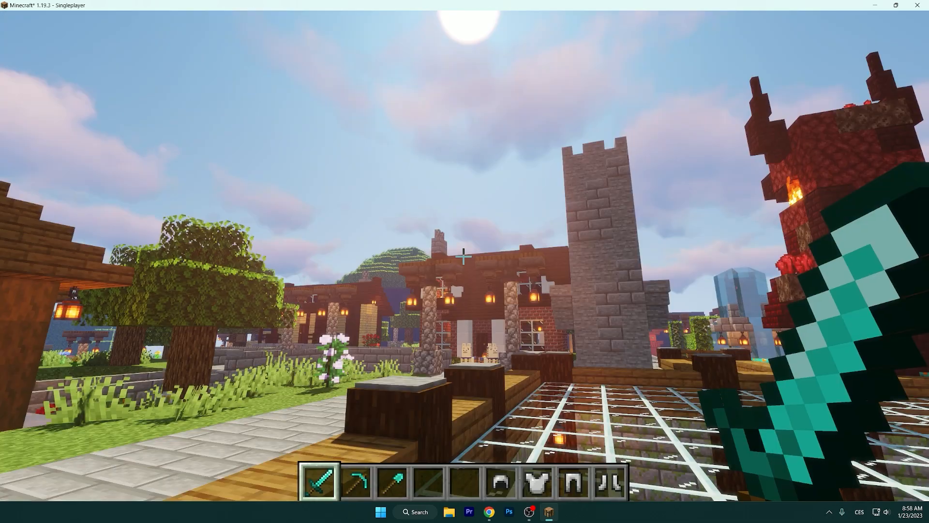
mouse_move(465, 261)
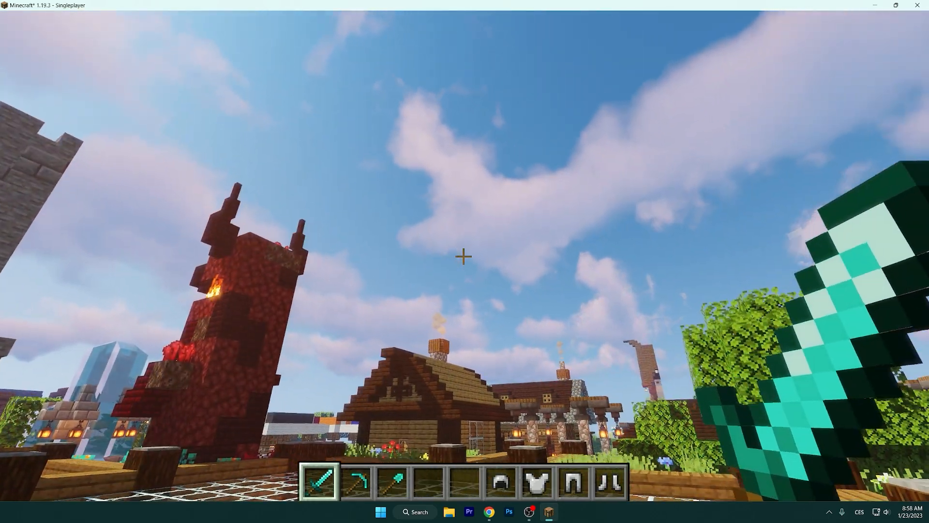
mouse_move(462, 256)
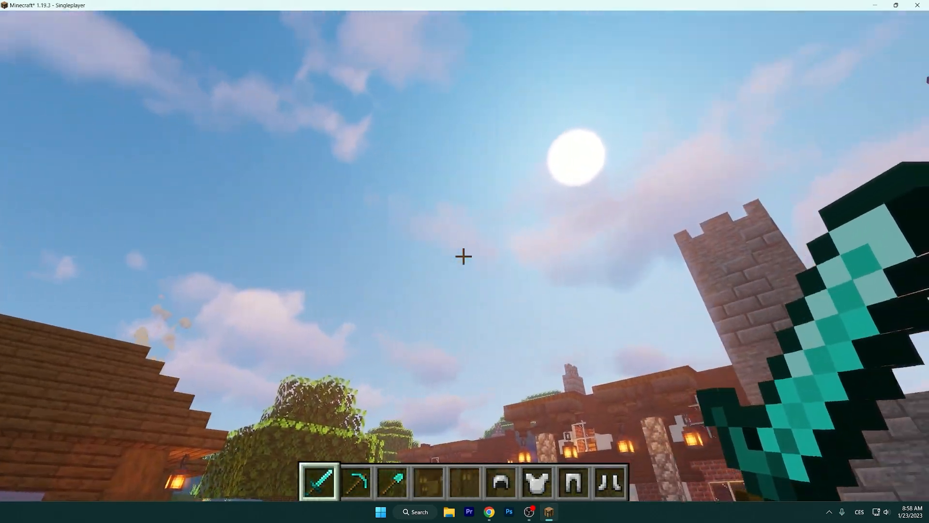
mouse_move(464, 257)
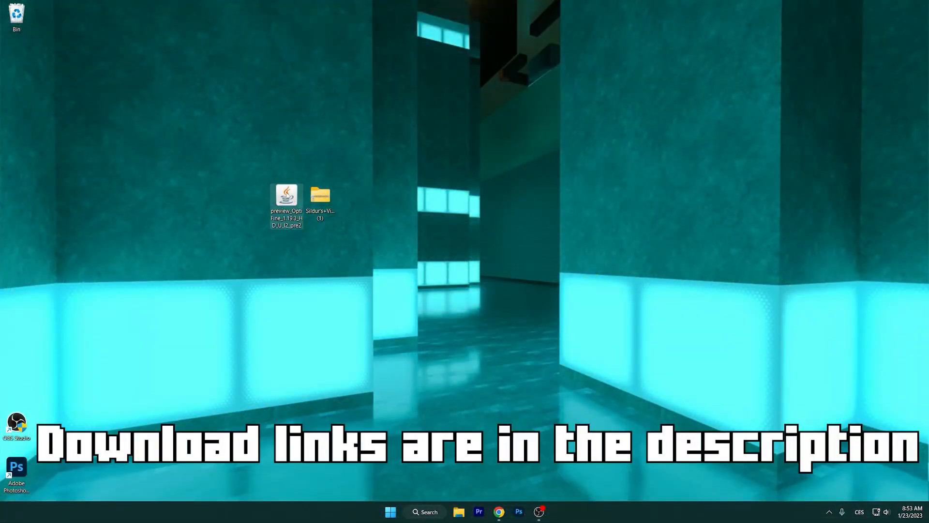
mouse_move(286, 195)
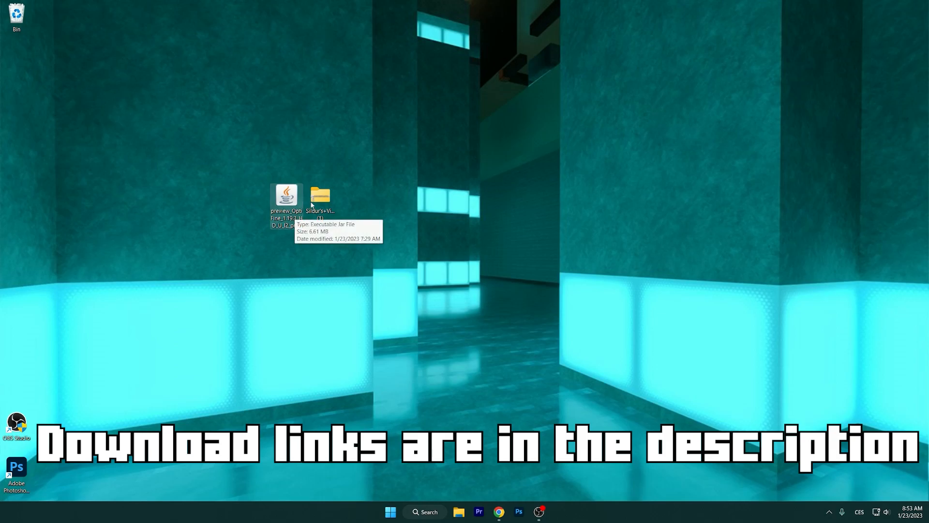
mouse_move(393, 204)
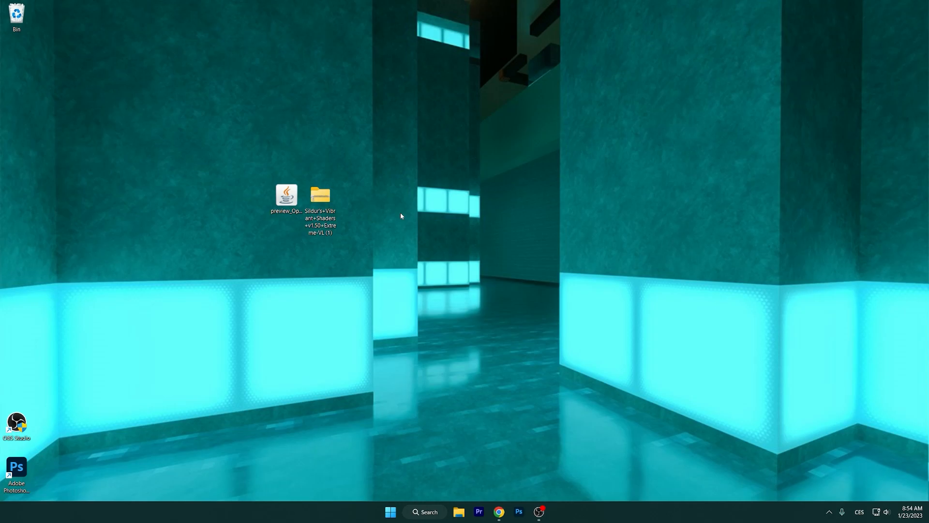
mouse_move(370, 205)
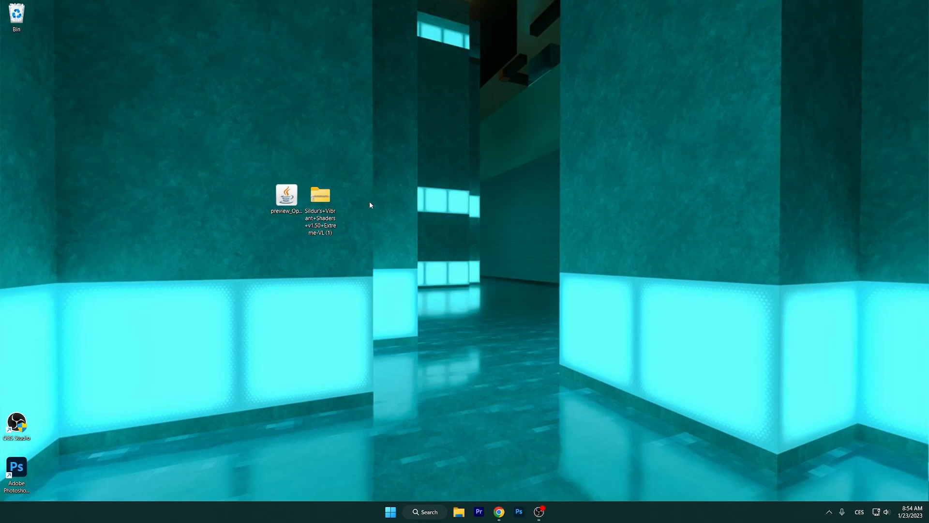
mouse_move(376, 201)
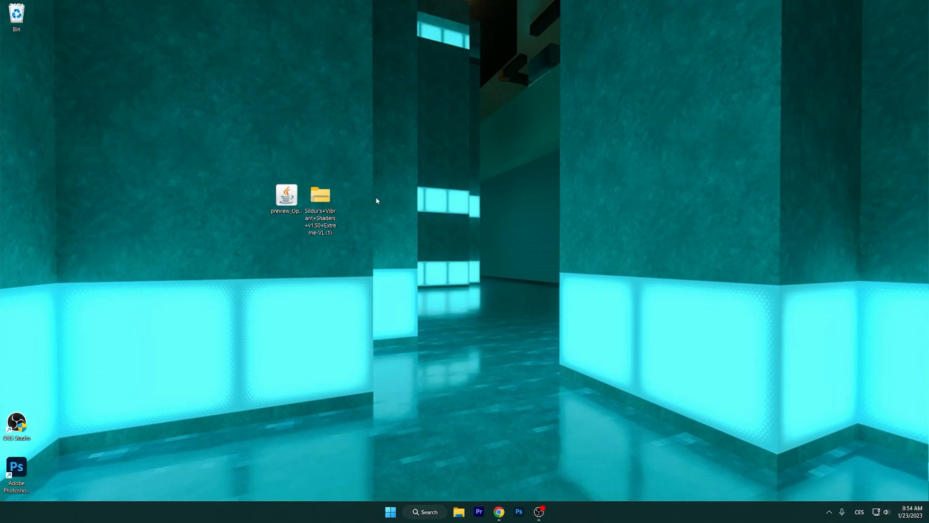
mouse_move(380, 201)
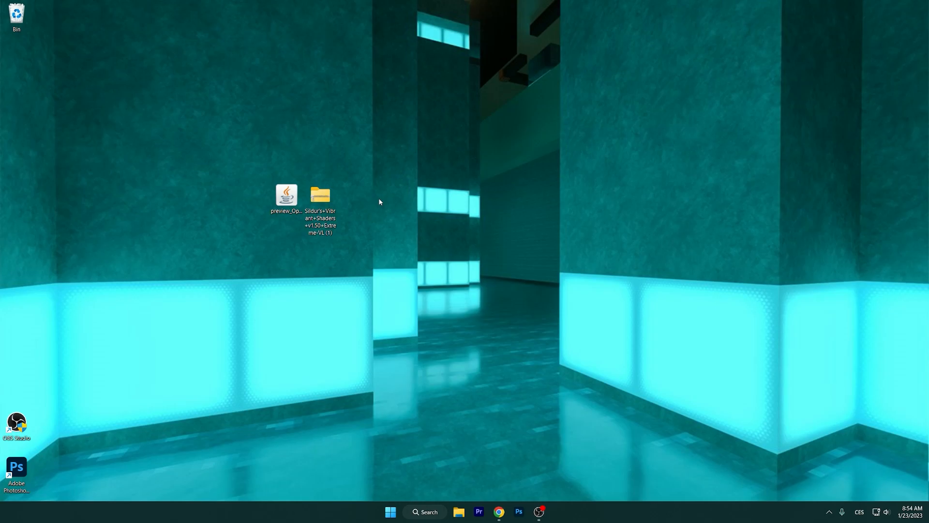
mouse_move(360, 187)
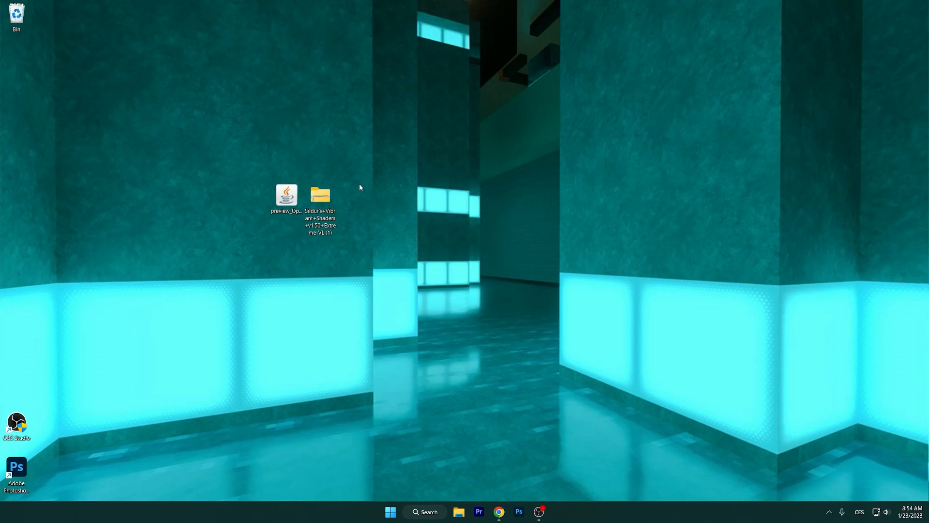
mouse_move(356, 186)
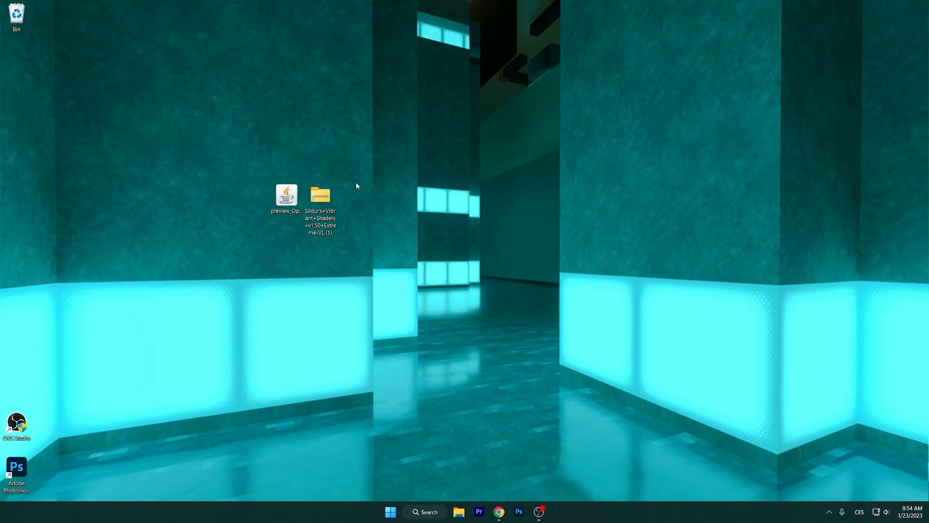
mouse_move(422, 485)
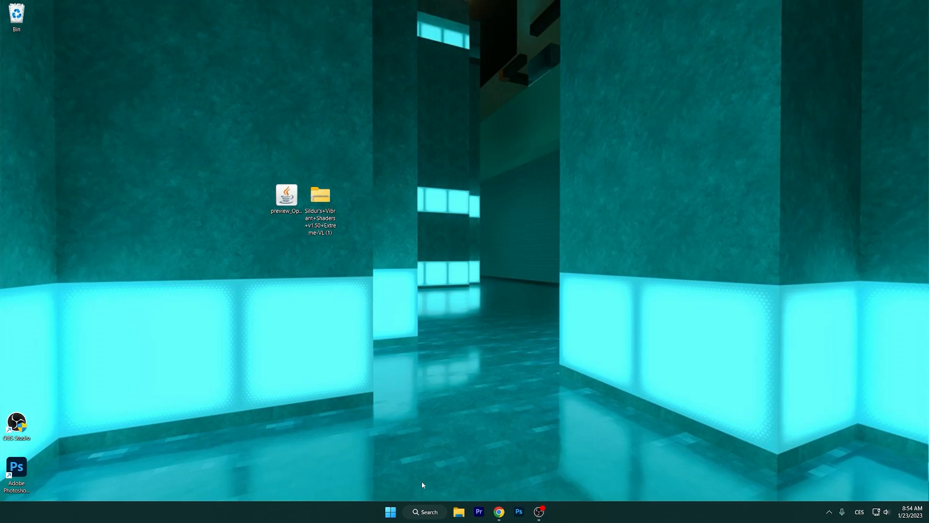
mouse_move(430, 512)
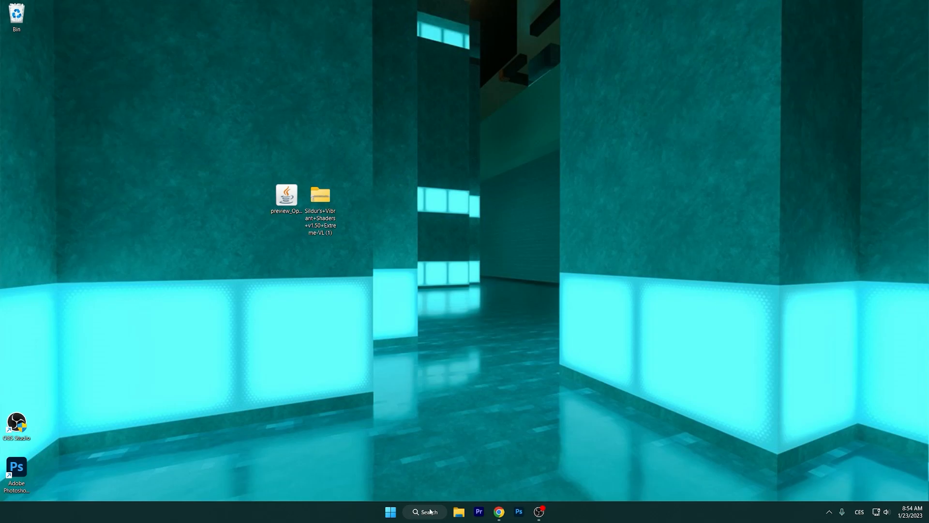
Bring up the Minecraft Launcher and pick an installation to play from the dropdown
left_click(425, 511)
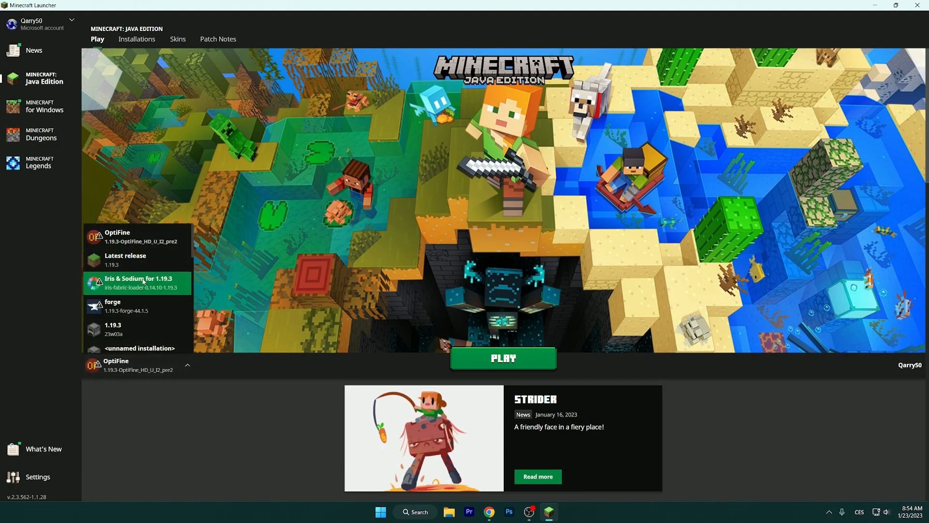
left_click(124, 259)
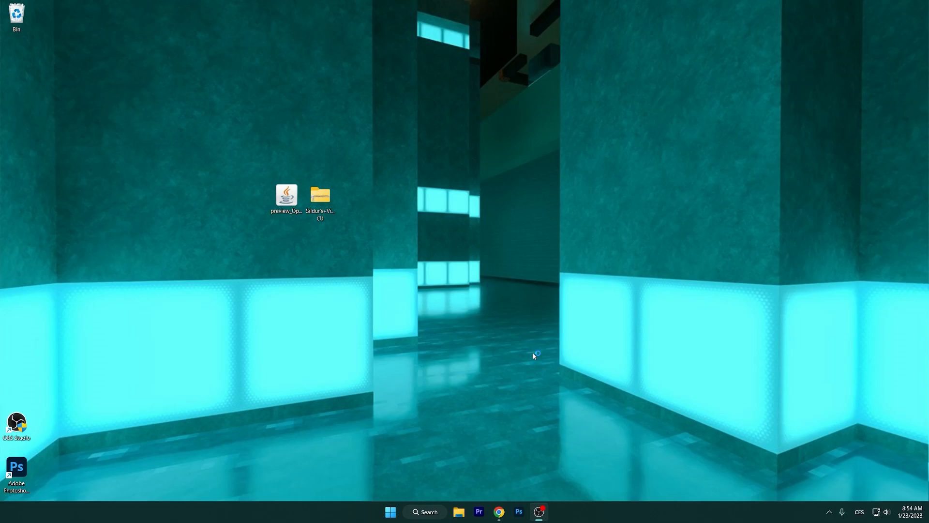
Quit Minecraft from its title screen, returning to the desktop
double_click(286, 196)
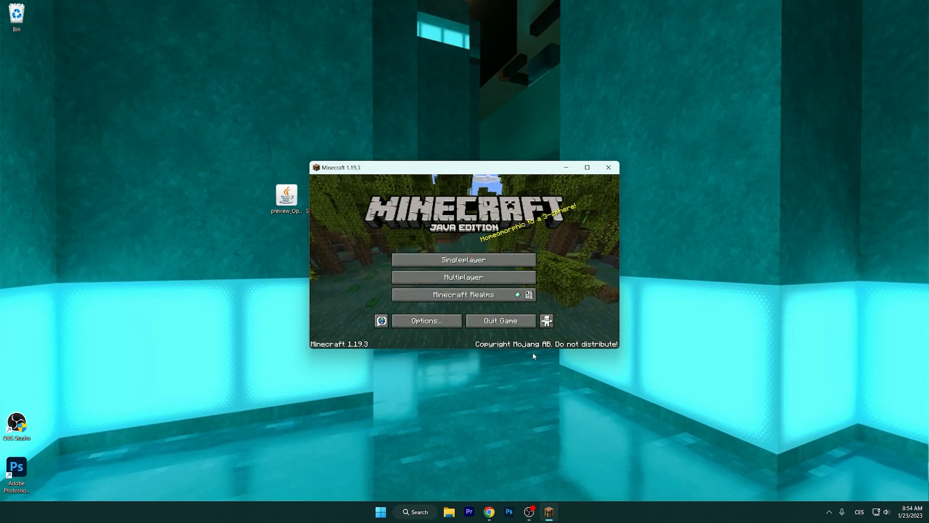
left_click(586, 167)
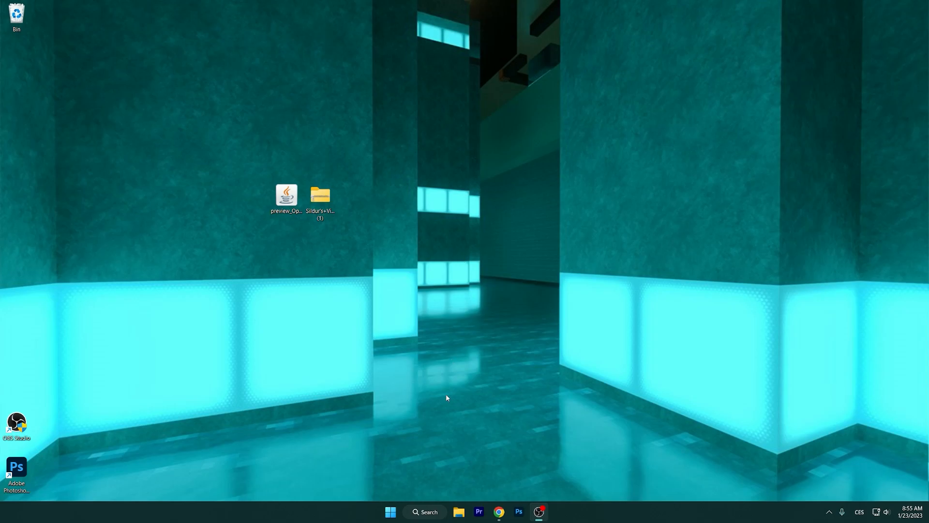
mouse_move(412, 495)
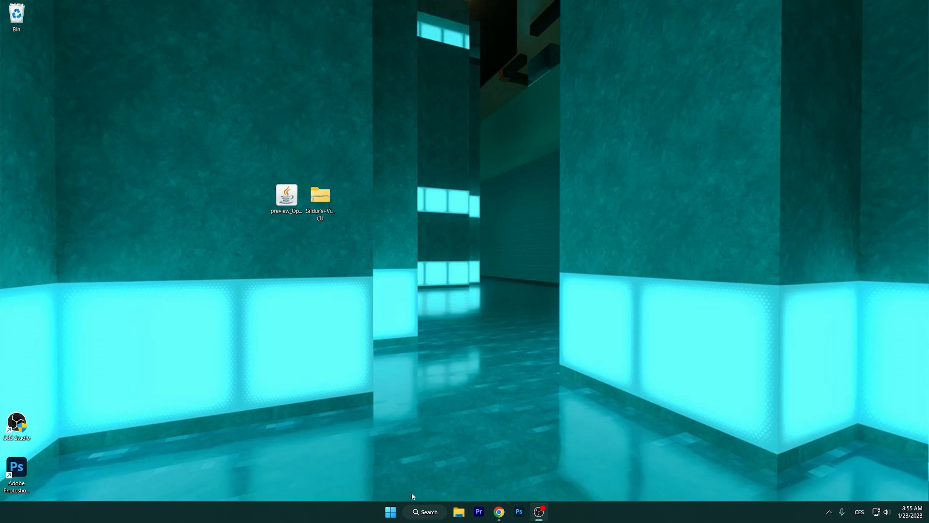
Search %appdata% from the taskbar to reach the AppData Roaming folder
left_click(424, 511)
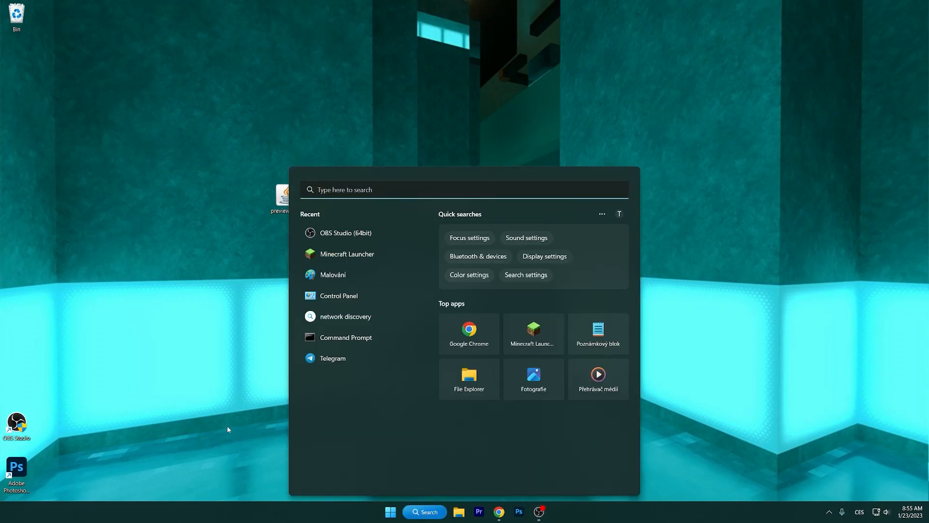
type("%app")
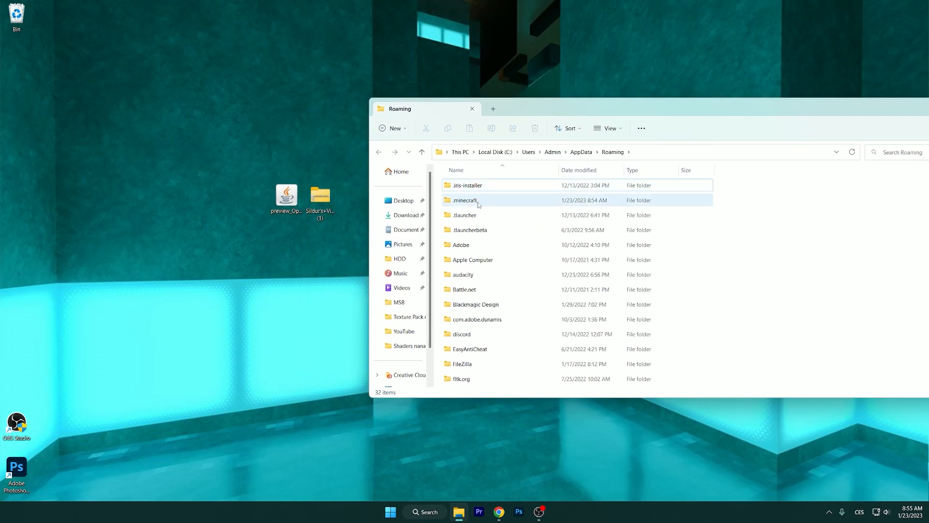
Navigate into .minecraft\versions to list the installed game versions
double_click(464, 199)
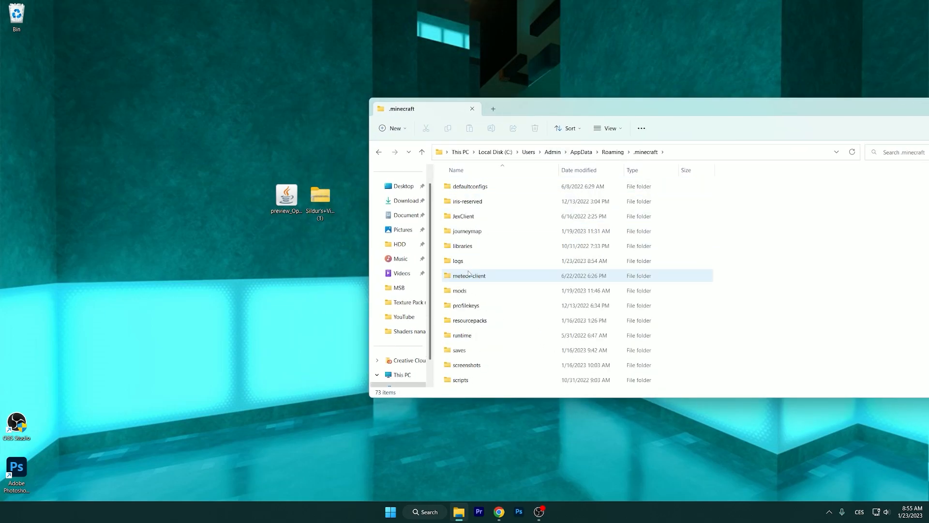
left_click(462, 320)
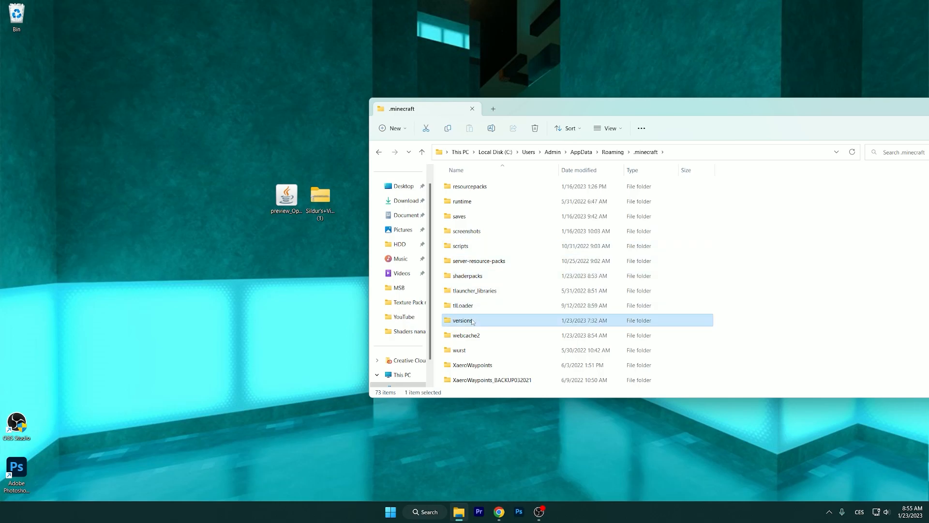
double_click(463, 319)
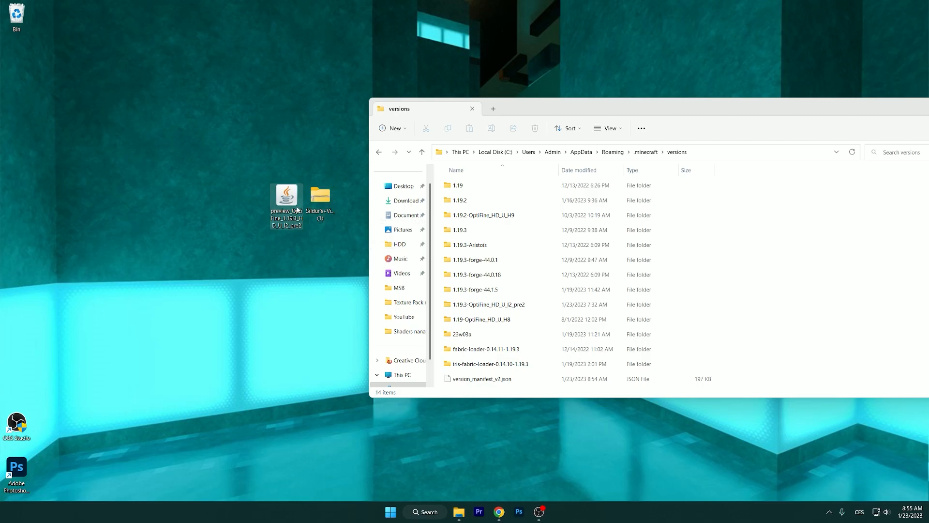
Run the OptiFine installer and install OptiFine 1.19.3 into the Minecraft folder
double_click(286, 198)
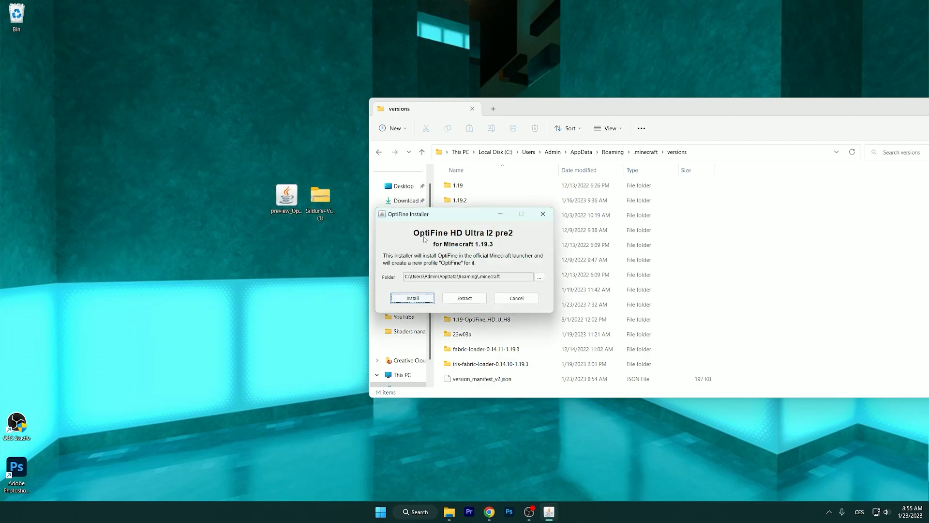
mouse_move(362, 225)
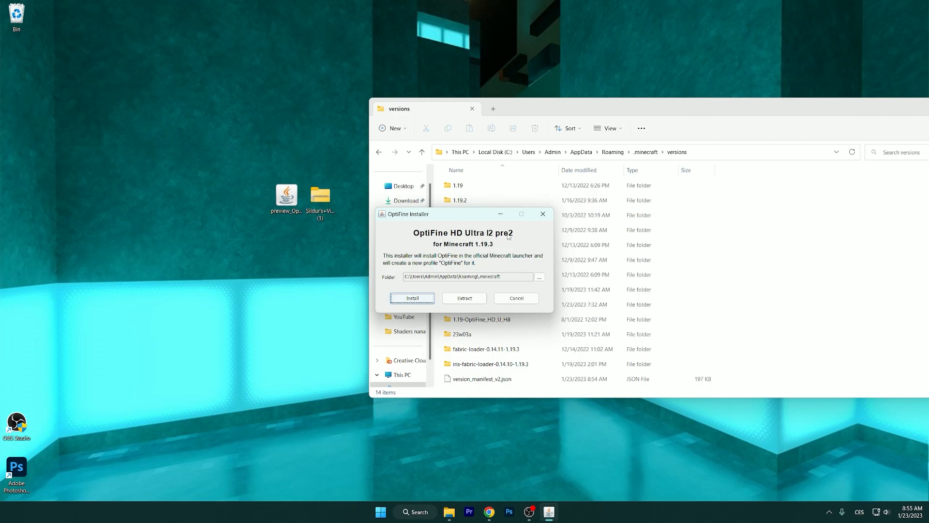
mouse_move(521, 240)
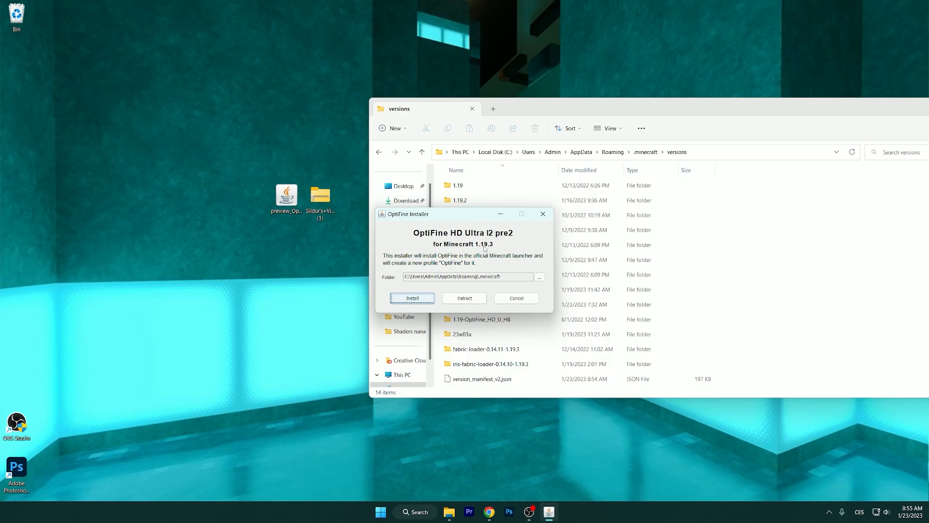
mouse_move(487, 264)
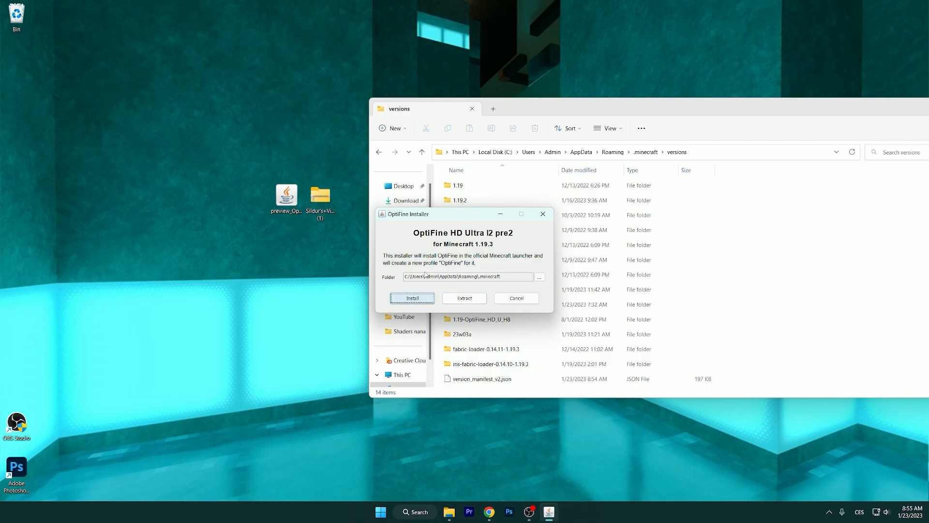
left_click(412, 298)
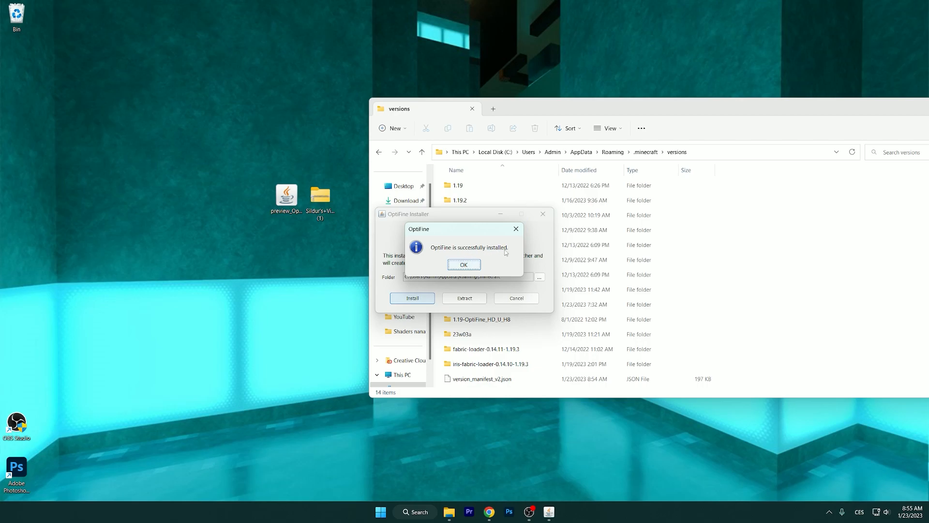
Verify the 1.19.3-OptiFine_HD_U_I2_pre2 folder in .minecraft\versions and bring up the launcher
left_click(464, 264)
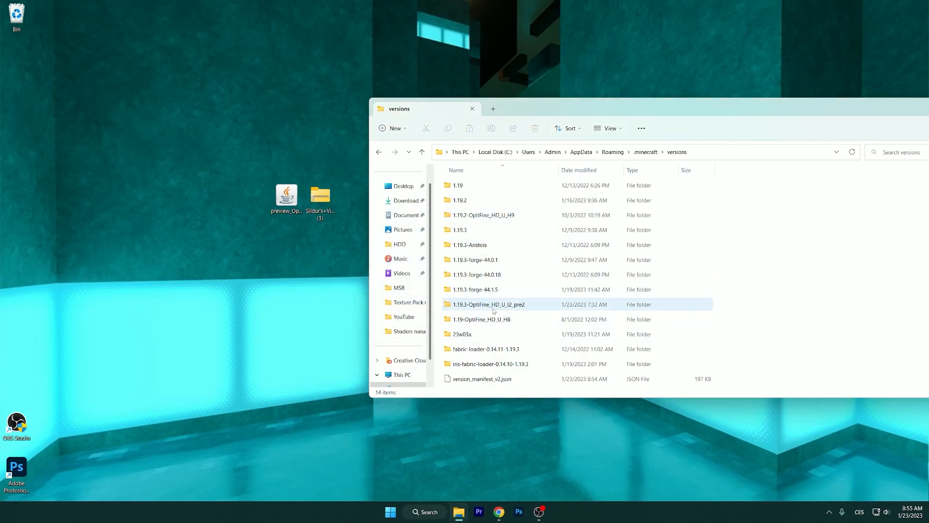
left_click(489, 304)
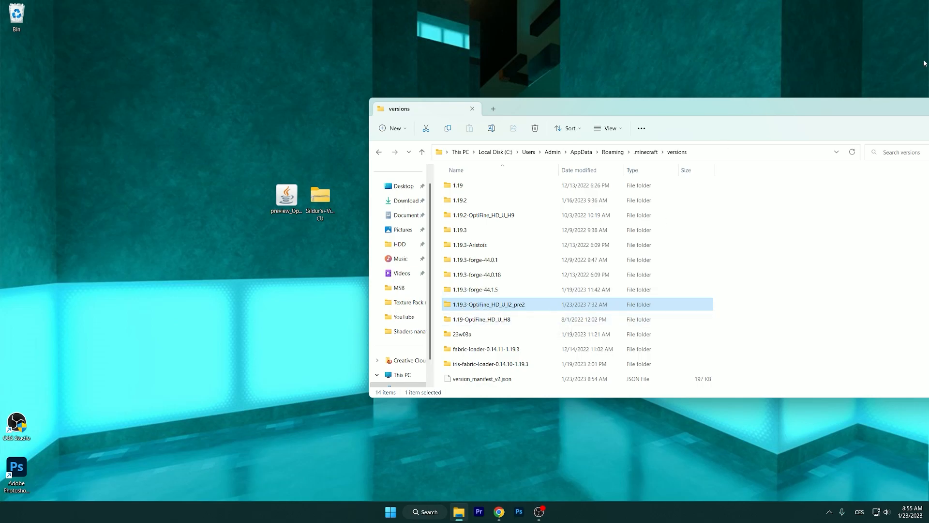
left_click(472, 109)
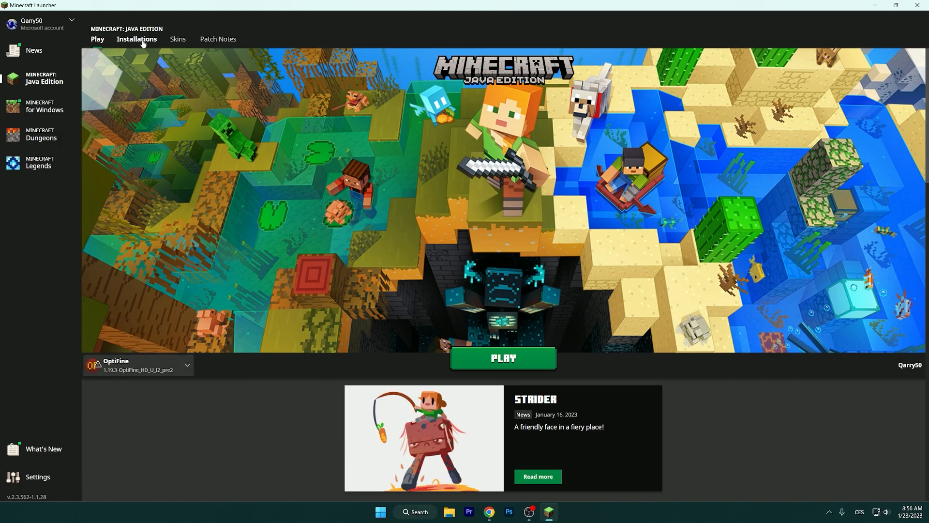
Edit the OptiFine installation's -Xmx JVM memory to 8 GB, save it and return to Play
left_click(136, 39)
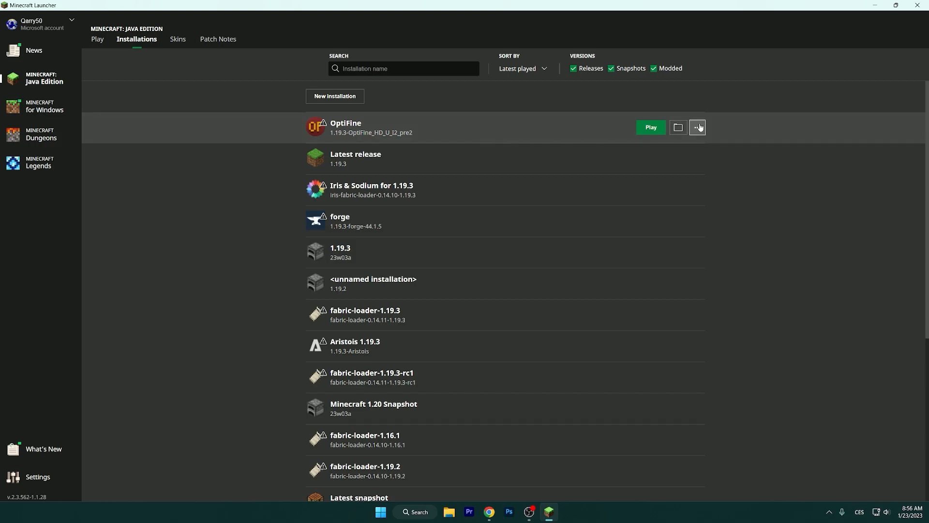
left_click(697, 127)
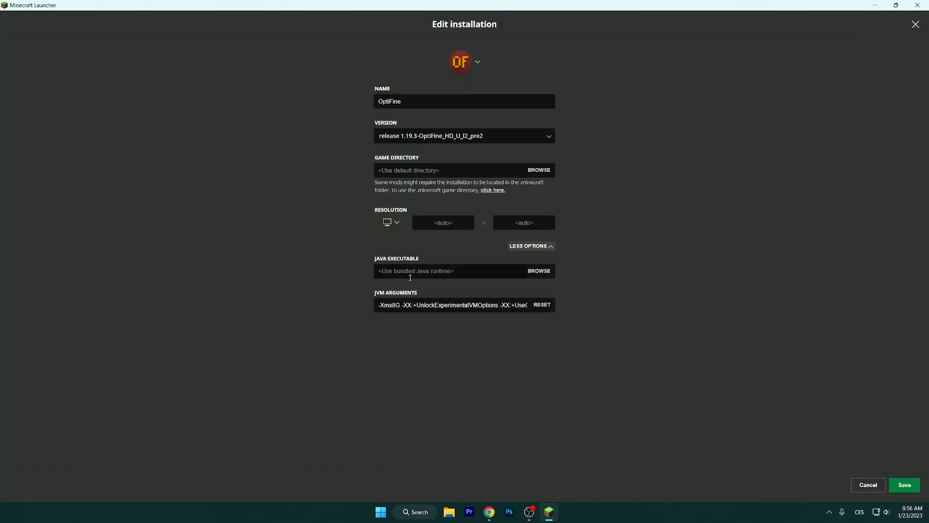
mouse_move(531, 246)
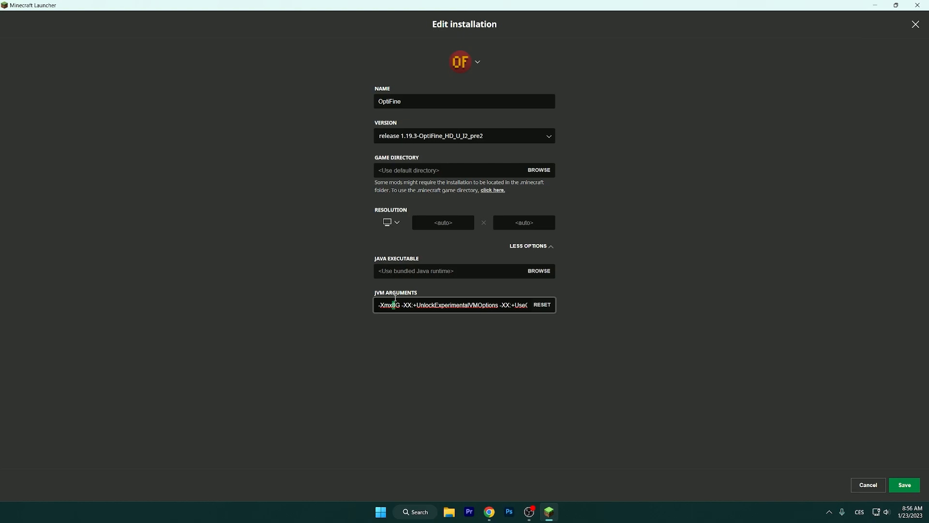
left_click(866, 484)
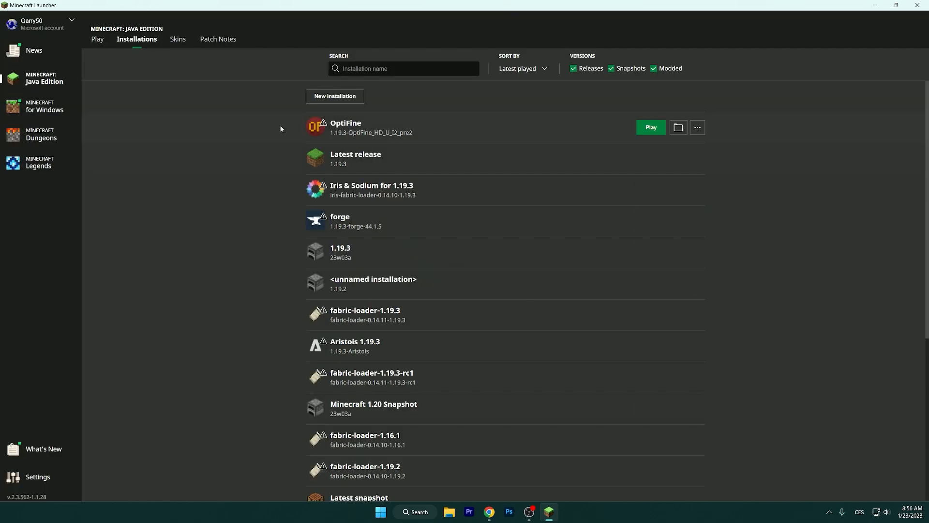
left_click(97, 39)
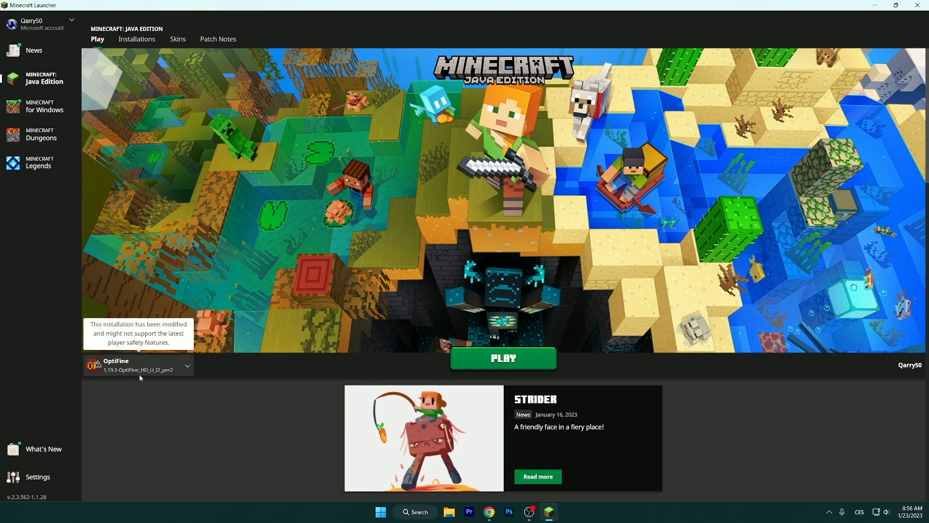
Launch the OptiFine profile so modded Minecraft 1.19.3 reaches its title screen
left_click(502, 358)
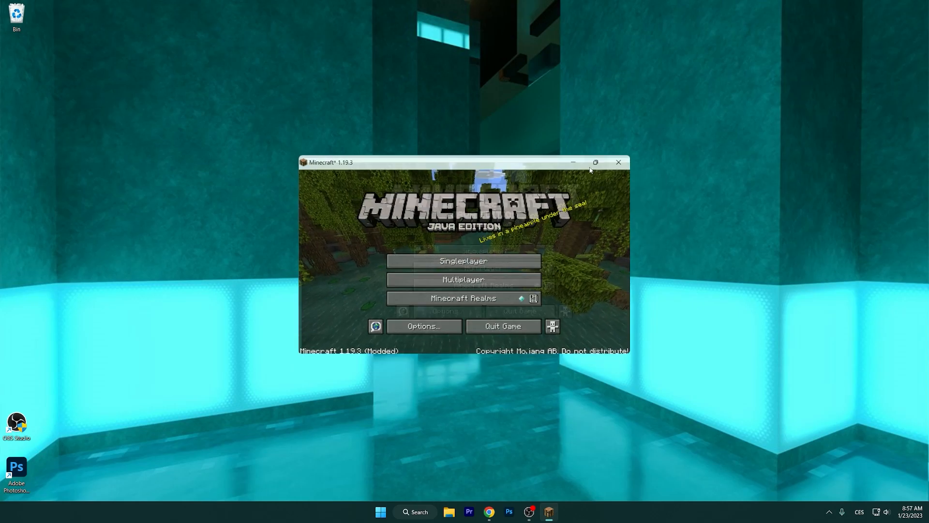
Maximize Minecraft and enter the singleplayer worlds list to load a world
left_click(595, 162)
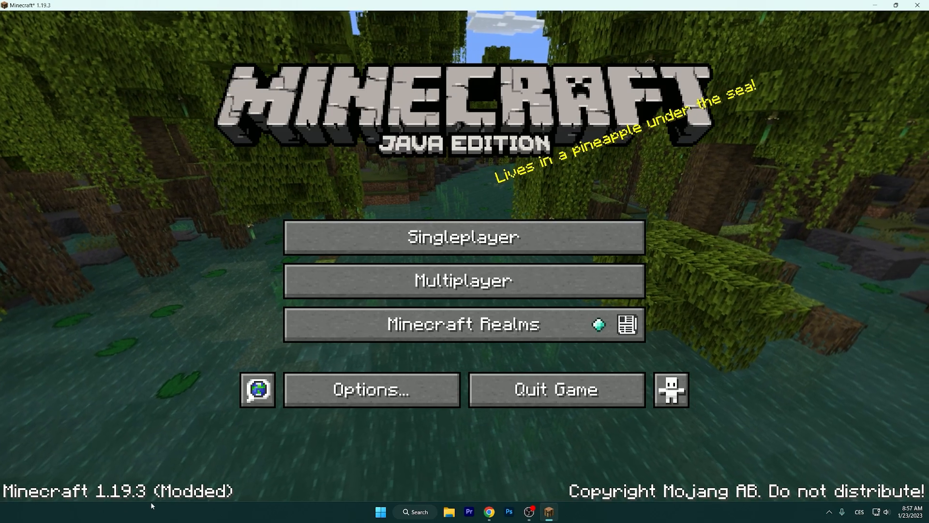
left_click(463, 237)
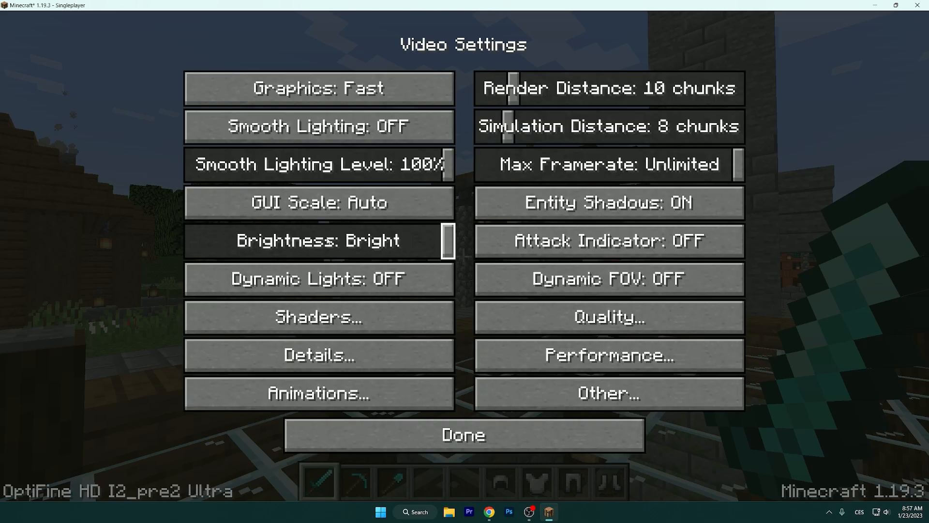
Add Sildur's Vibrant Shaders v1.50 Extreme-VL zip via the shaders folder and select it
left_click(318, 316)
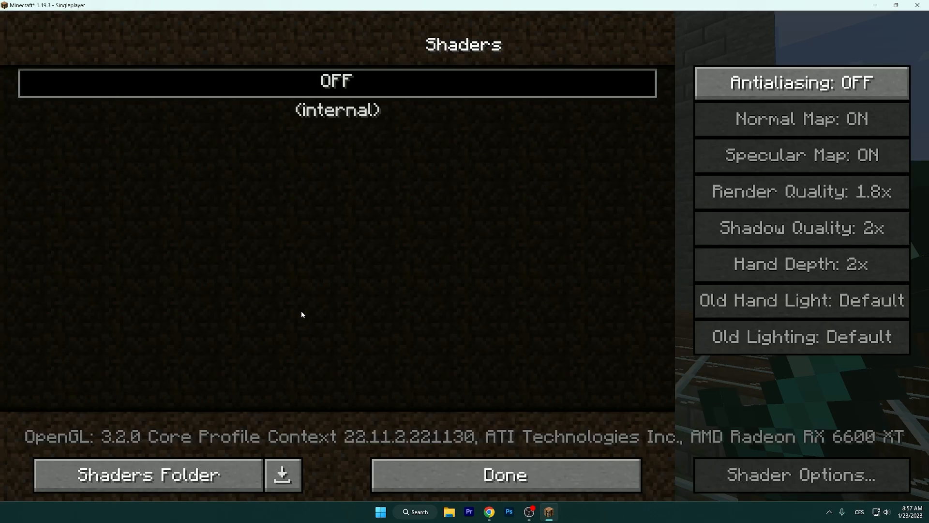
left_click(148, 474)
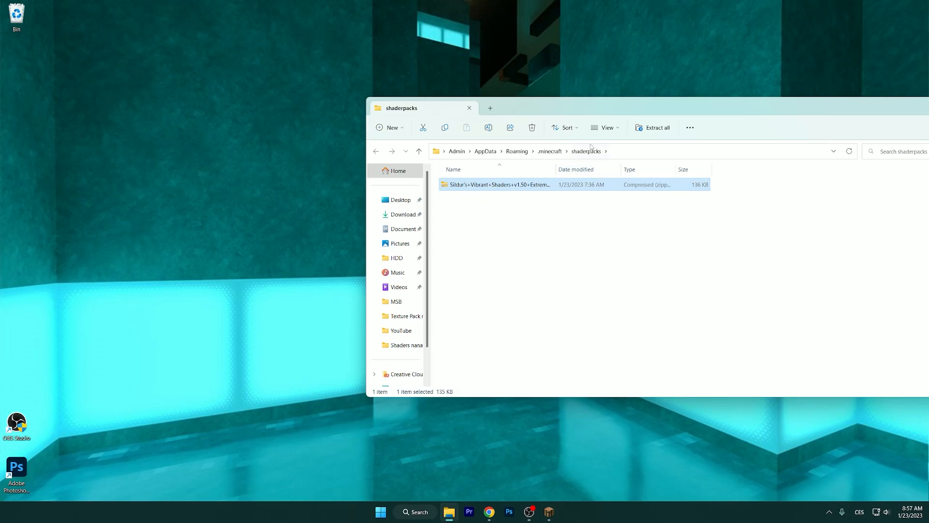
left_click(469, 108)
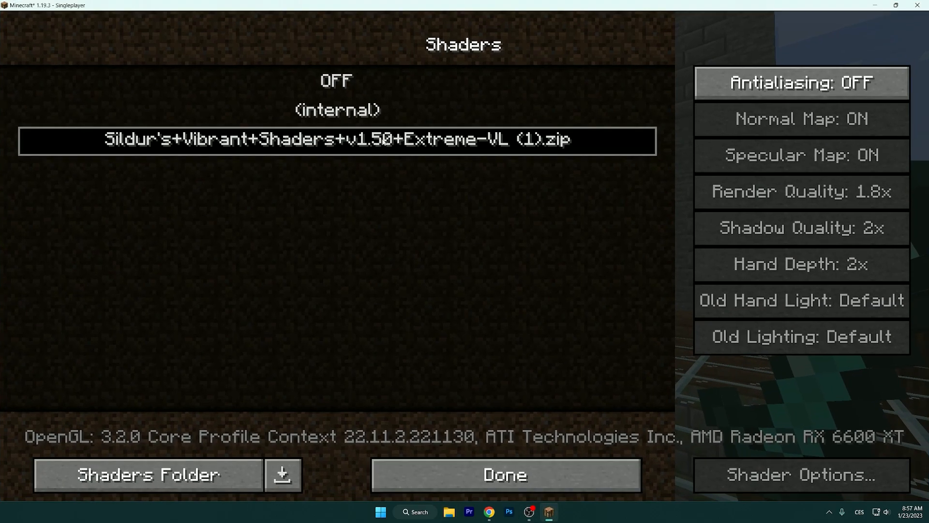
left_click(504, 474)
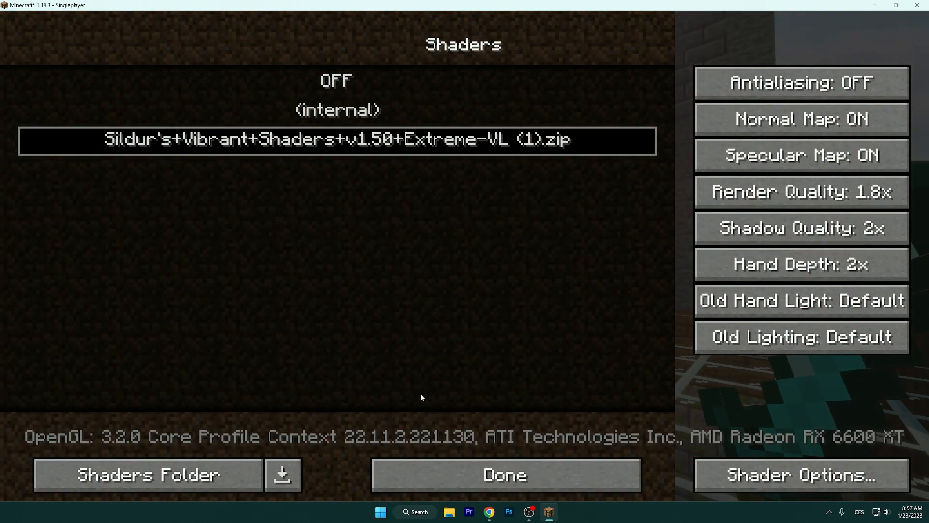
Close the shader settings, briefly check Video Settings, and resume the world rendered with Sildur's Vibrant shaders
left_click(504, 474)
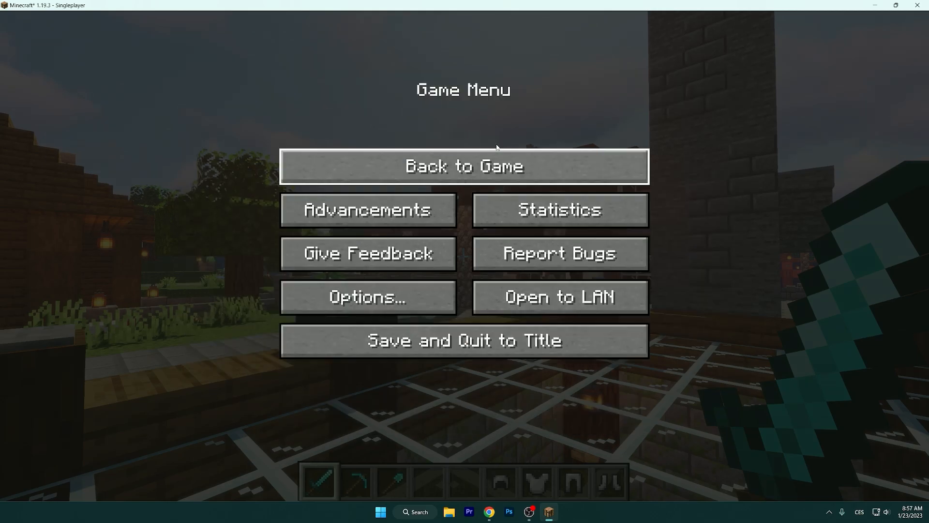
left_click(464, 166)
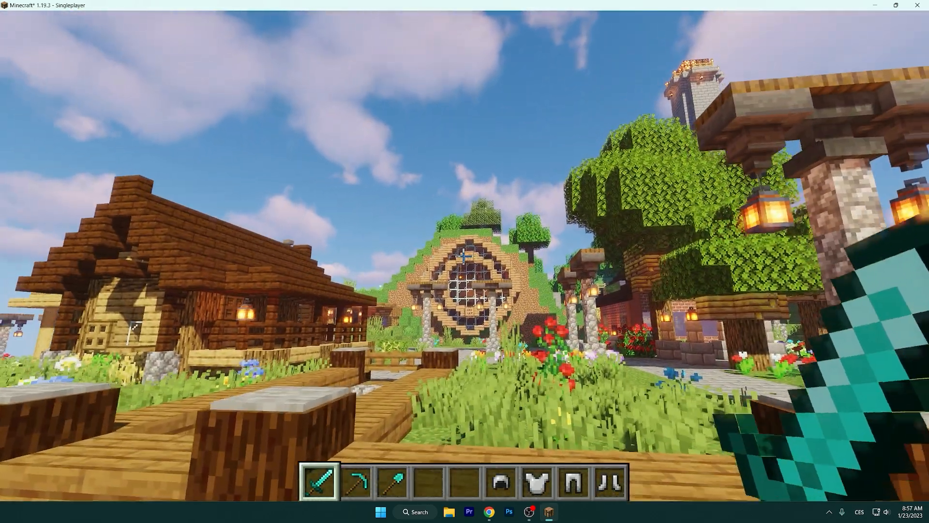
key("Escape")
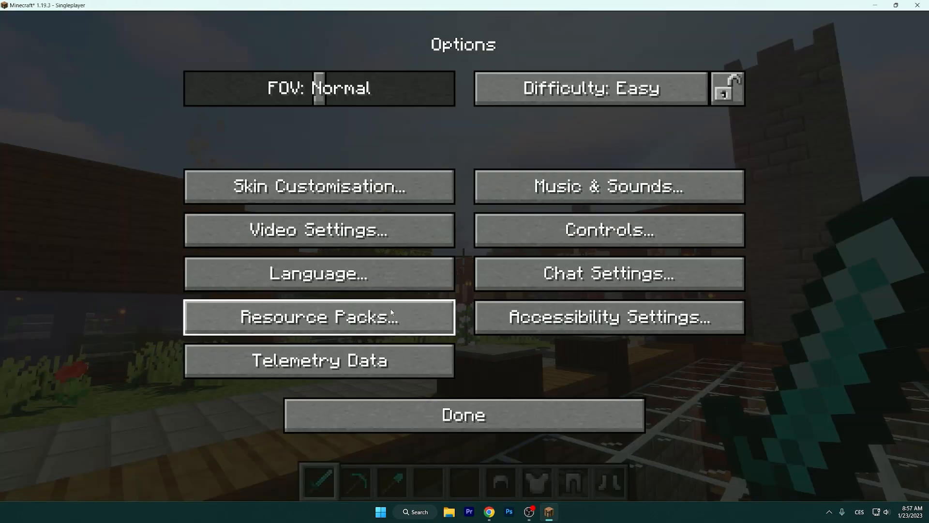
left_click(318, 230)
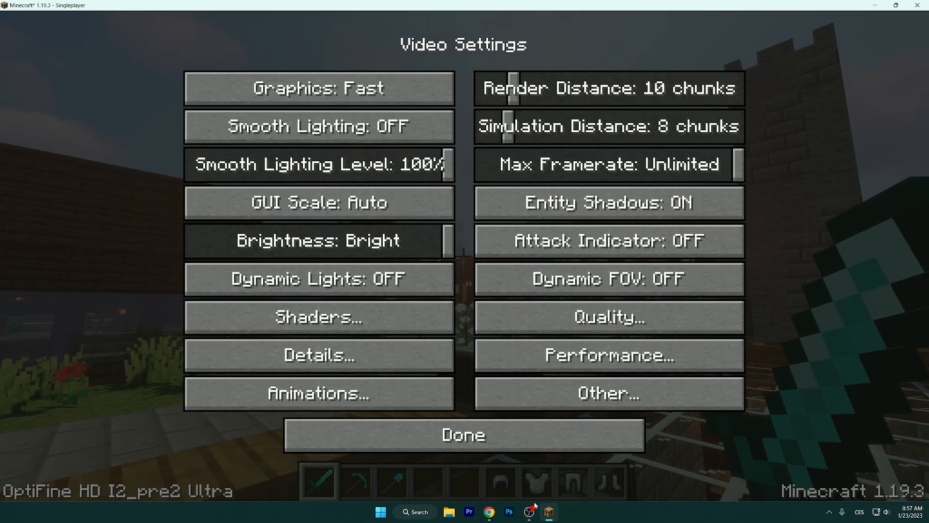
left_click(462, 433)
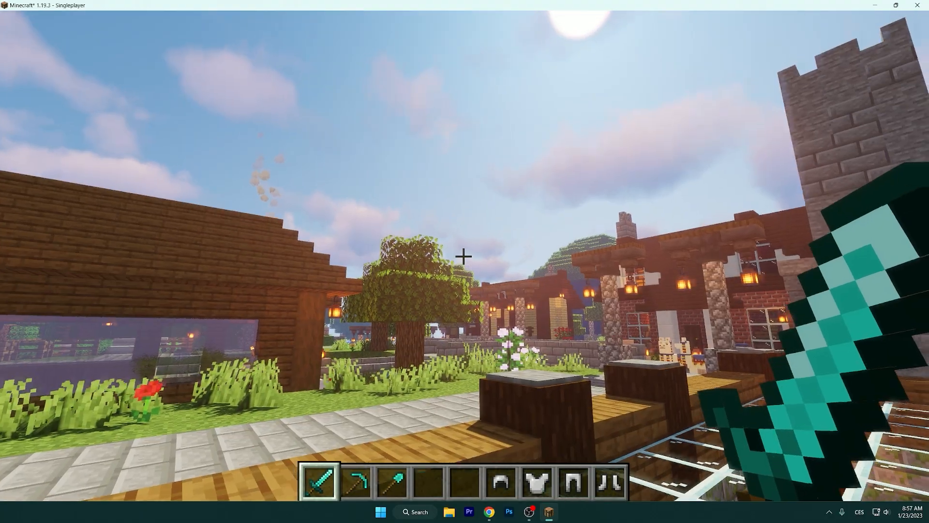
mouse_move(464, 262)
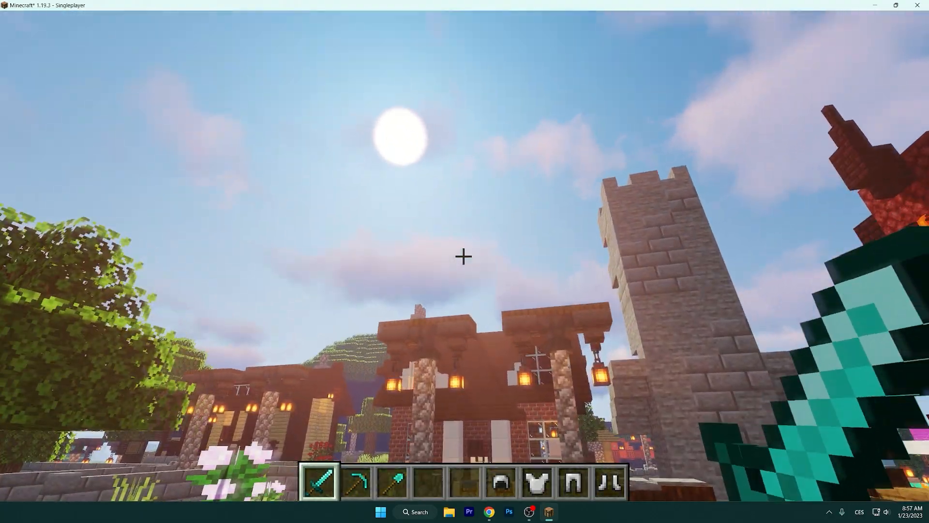
mouse_move(464, 261)
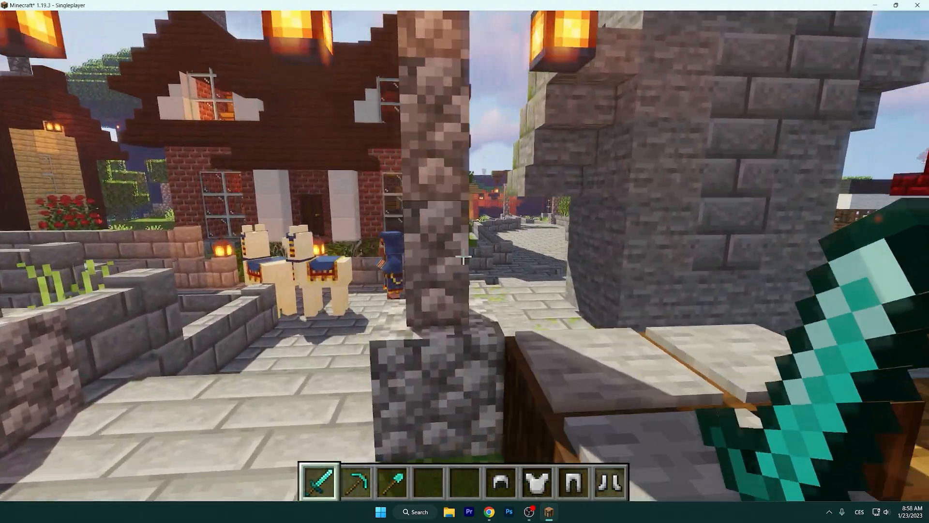
mouse_move(464, 256)
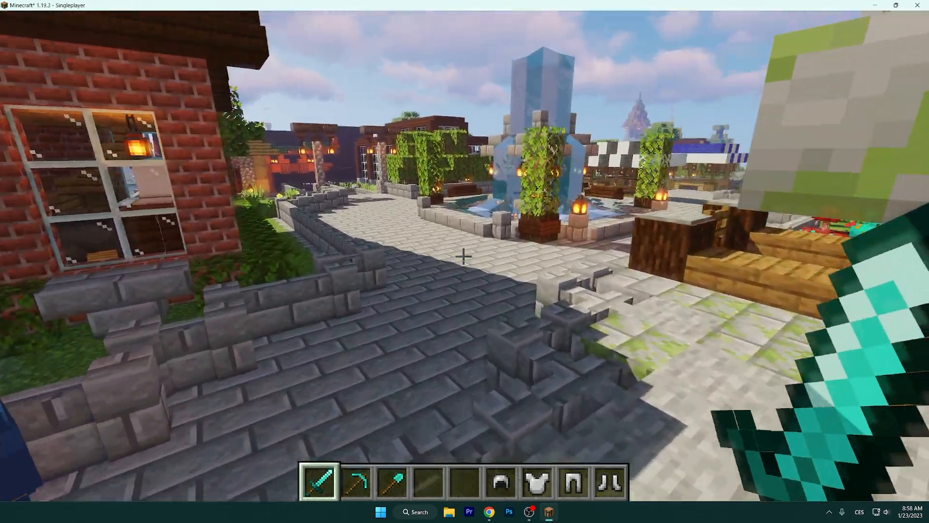
mouse_move(464, 255)
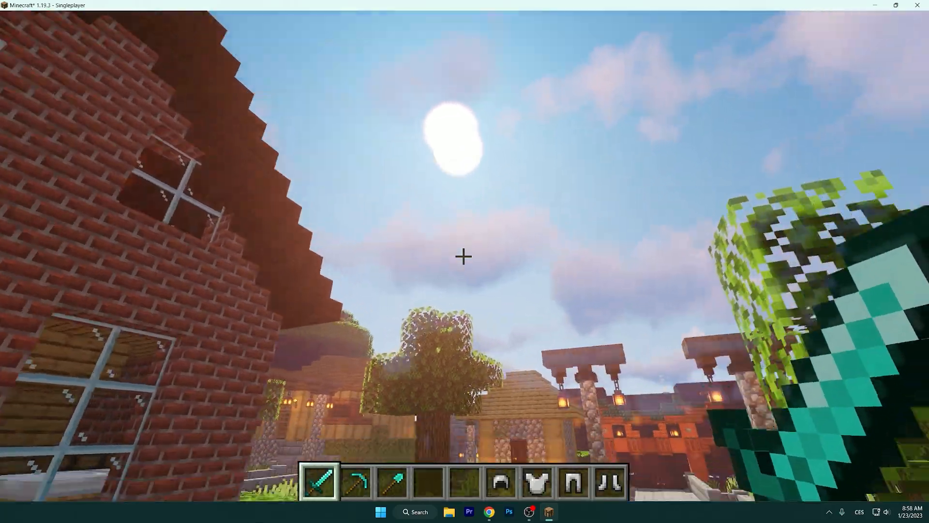
mouse_move(464, 255)
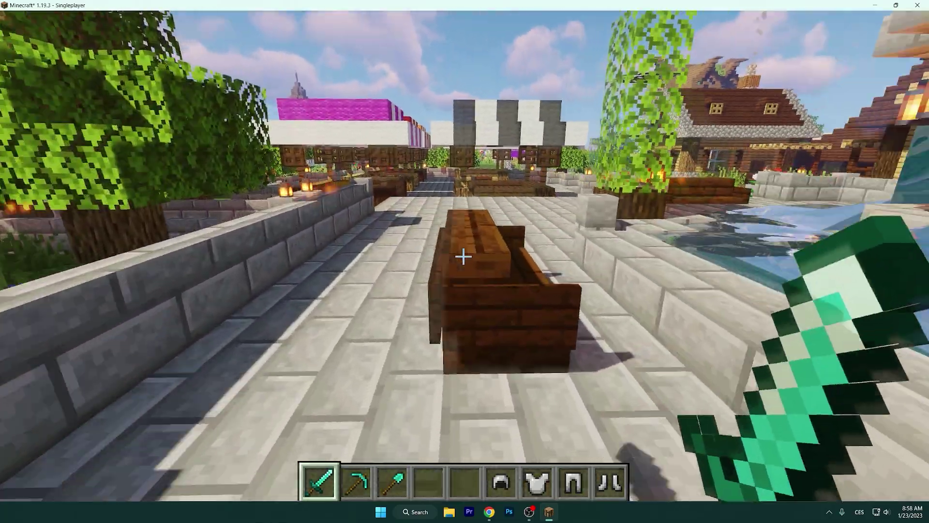
mouse_move(462, 255)
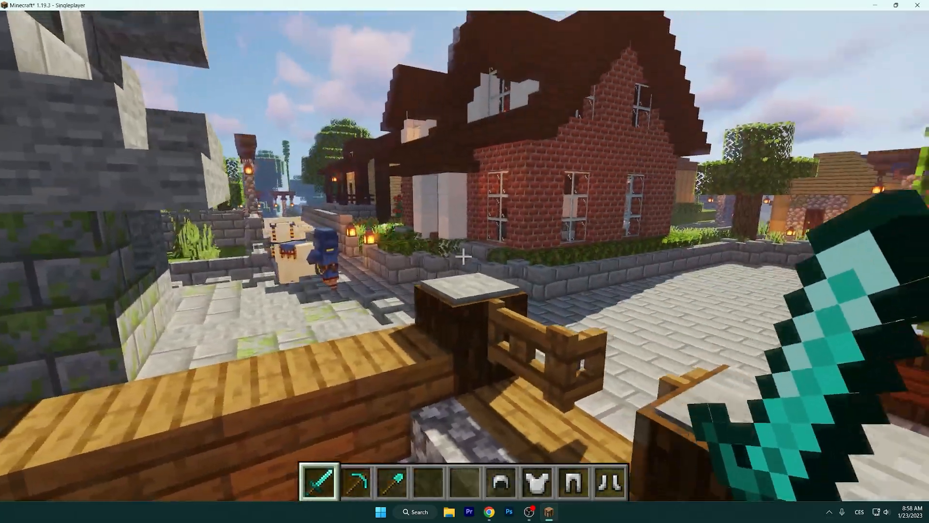
mouse_move(465, 256)
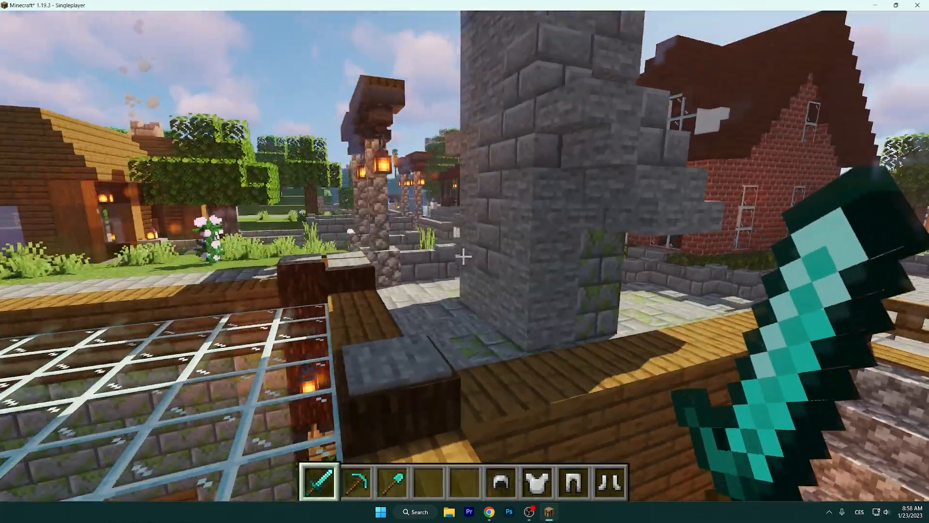
mouse_move(465, 256)
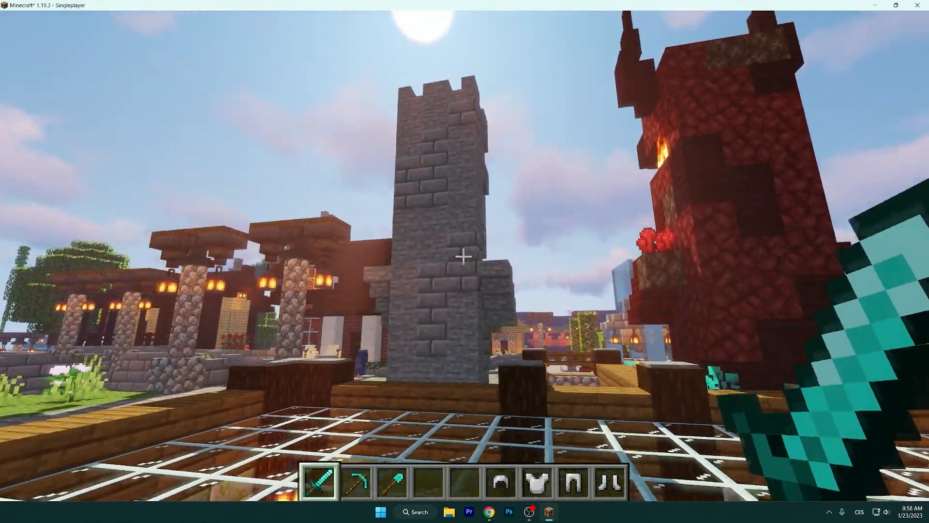
mouse_move(464, 261)
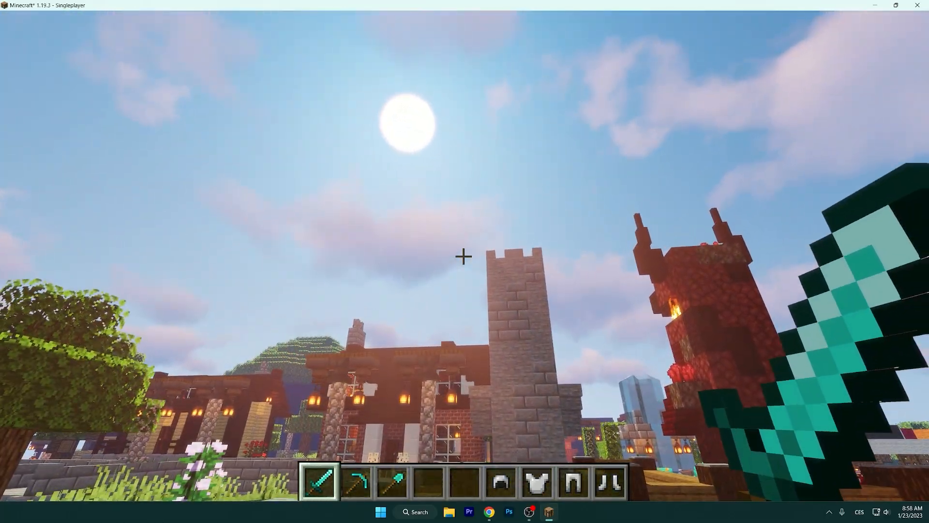